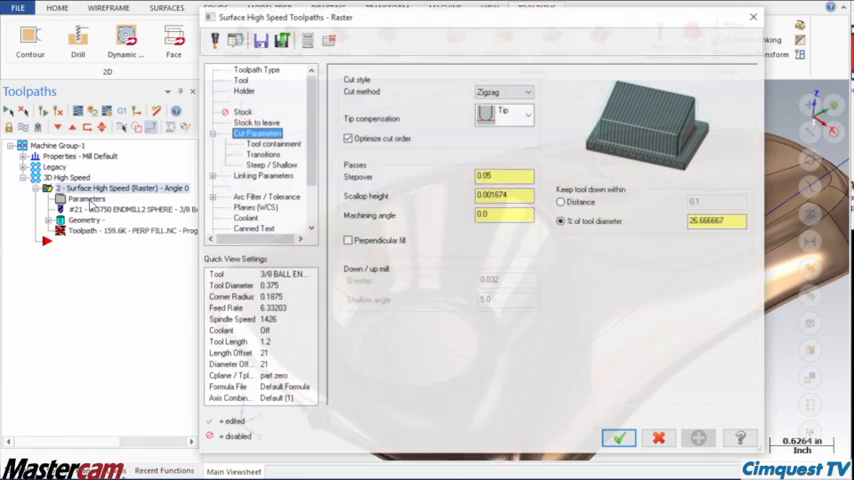
Step: Enable Perpendicular fill in the raster Cut Parameters and confirm the toolpath with OK
click(348, 240)
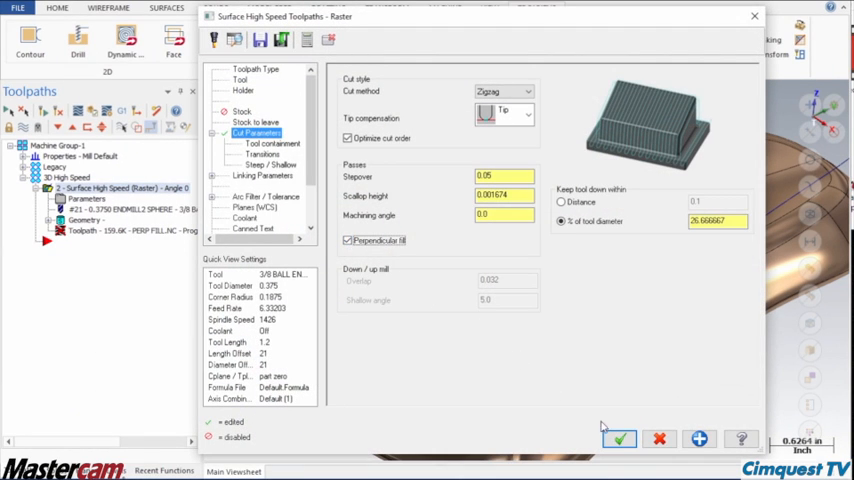
click(620, 436)
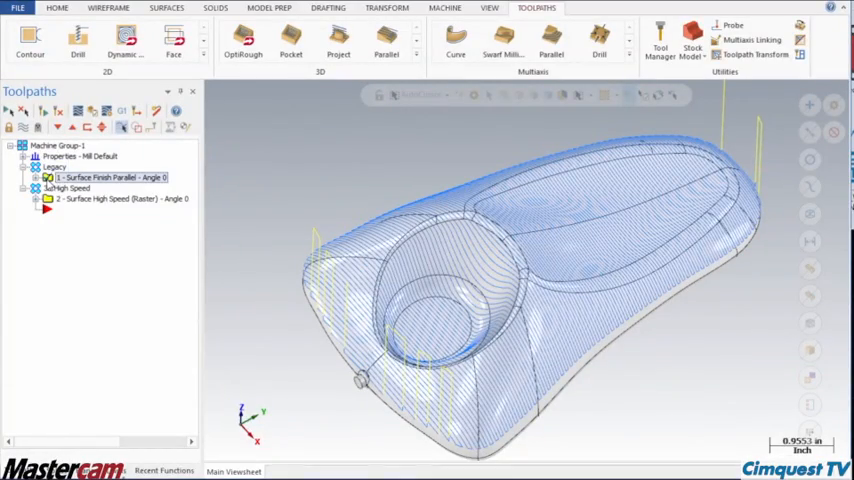
Step: Select the Surface High Speed (Raster) operation in the Toolpaths Manager
click(116, 198)
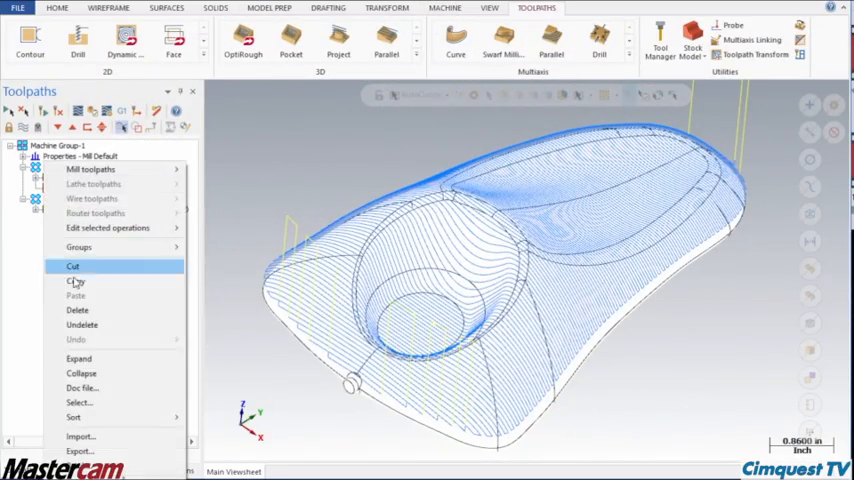
Step: Reopen the raster operation's Parameters to show Perpendicular fill checked
click(72, 266)
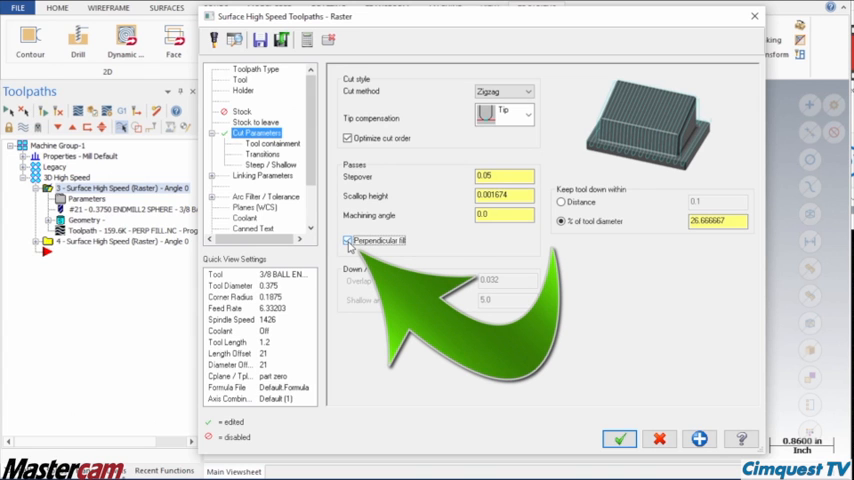
Step: Close the raster dialog before switching to the block part
click(622, 440)
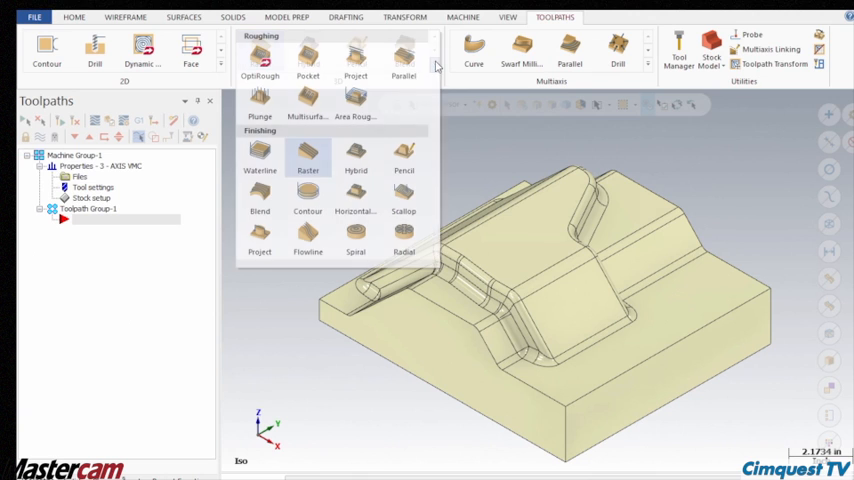
Step: Create a 3D Finishing Raster toolpath, accept the NC file name, and open its parameters
click(308, 158)
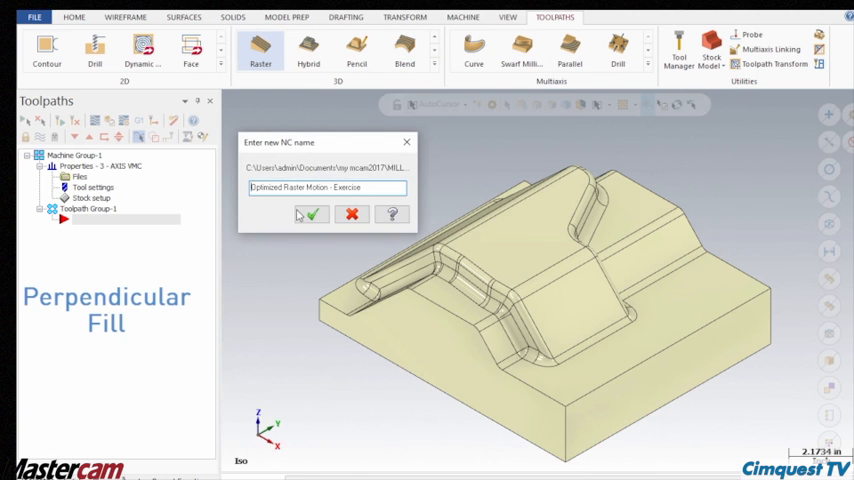
click(312, 214)
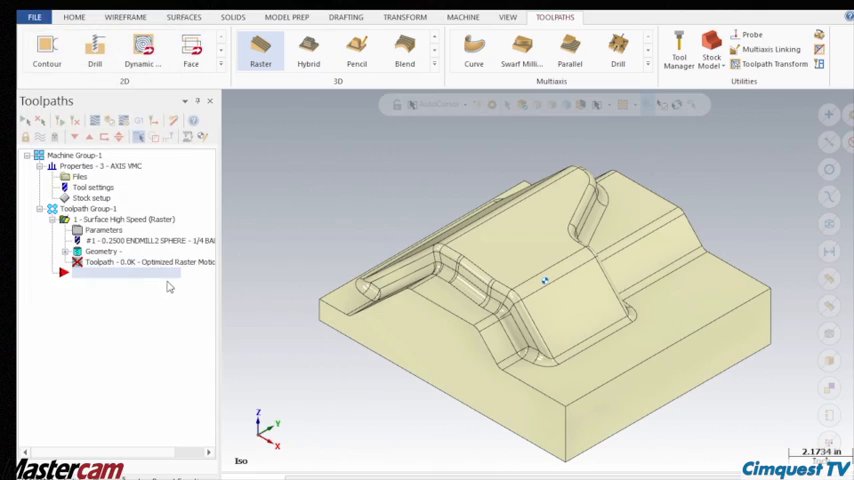
double_click(104, 220)
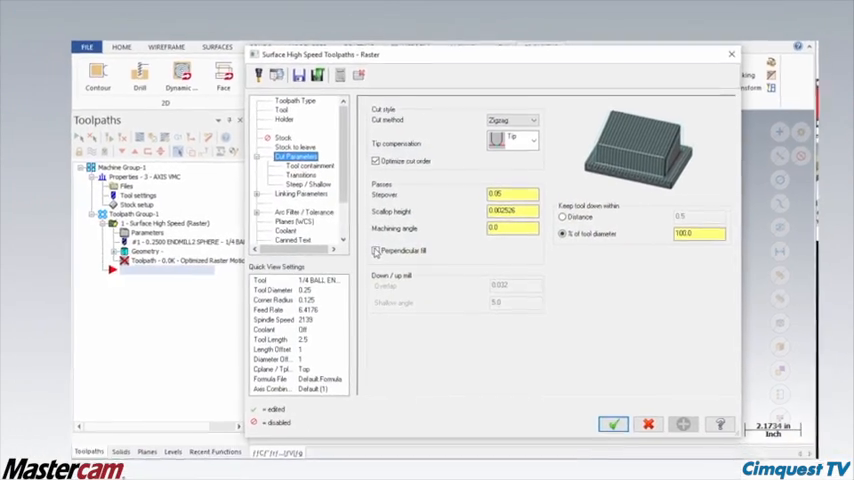